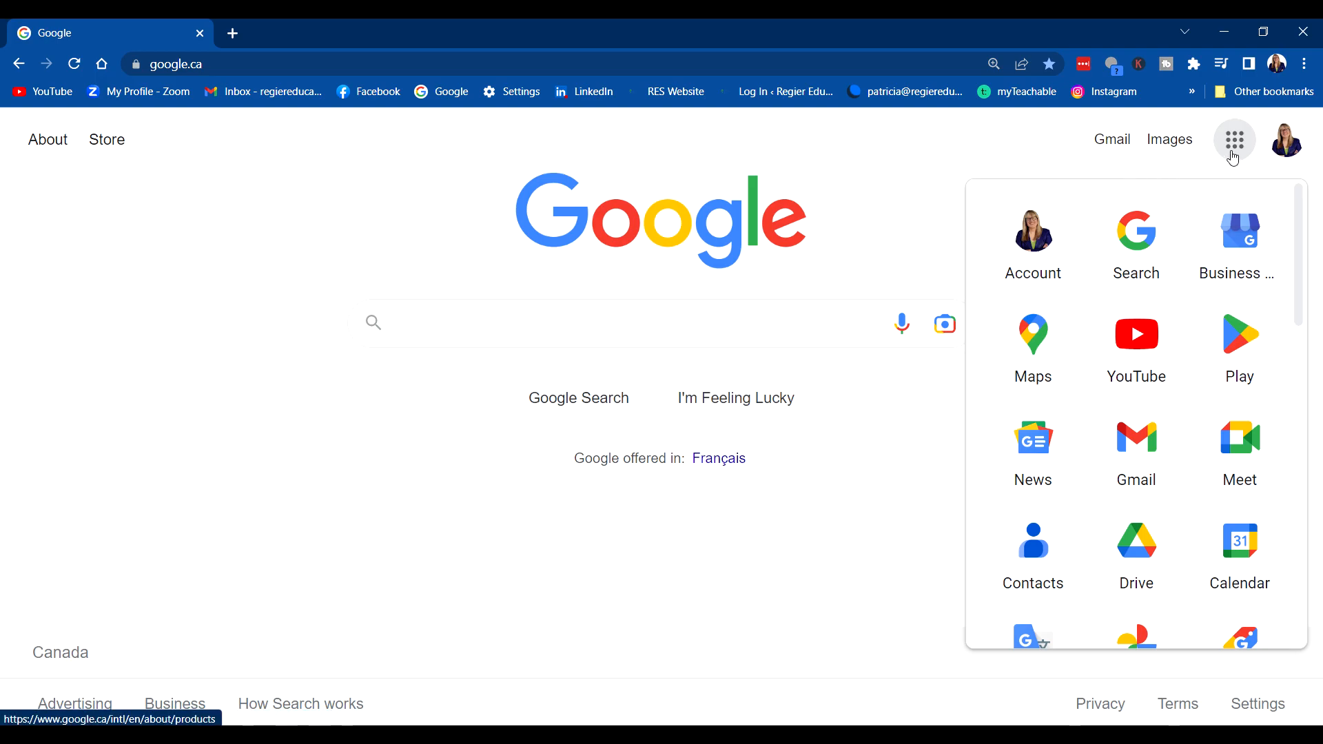
Choose Drive from the Google apps grid to go to Google Drive
scroll(down, 3)
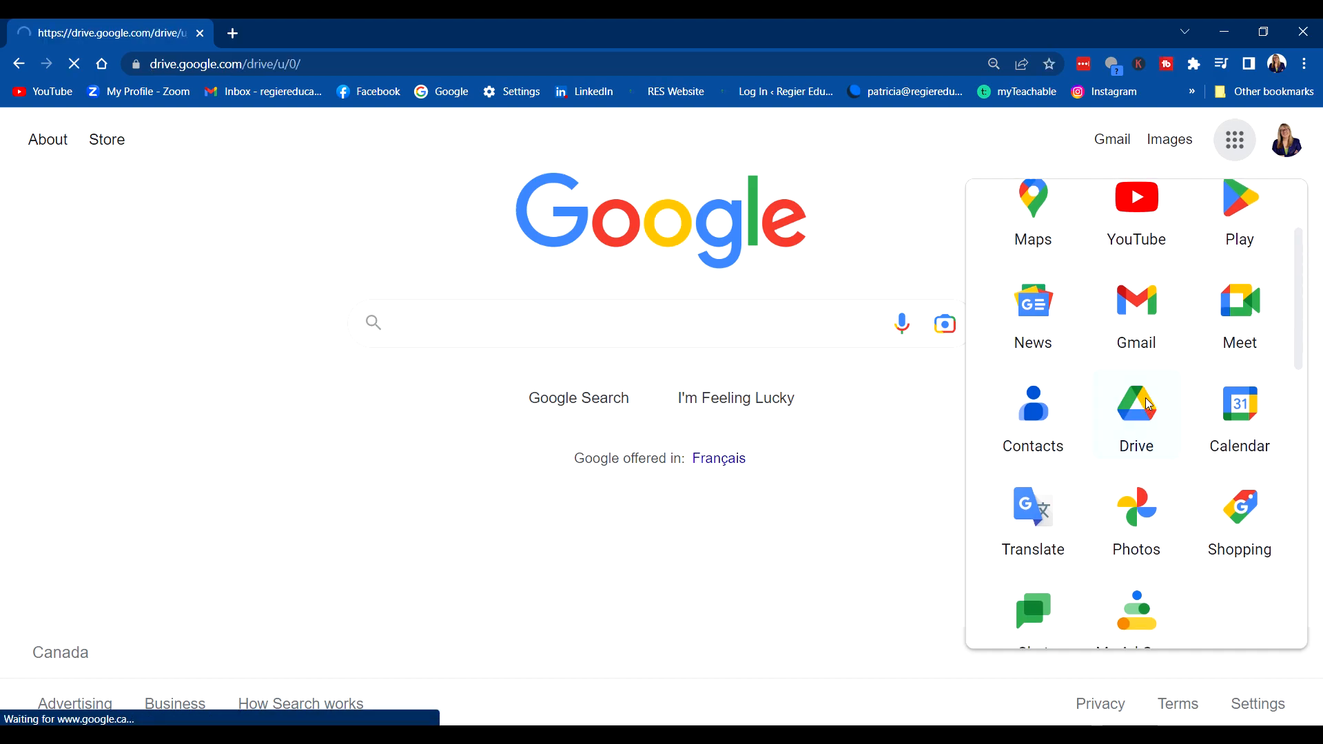
Preview 400dpiLogo.jpg and show its more-actions menu with the Share option
click(1135, 405)
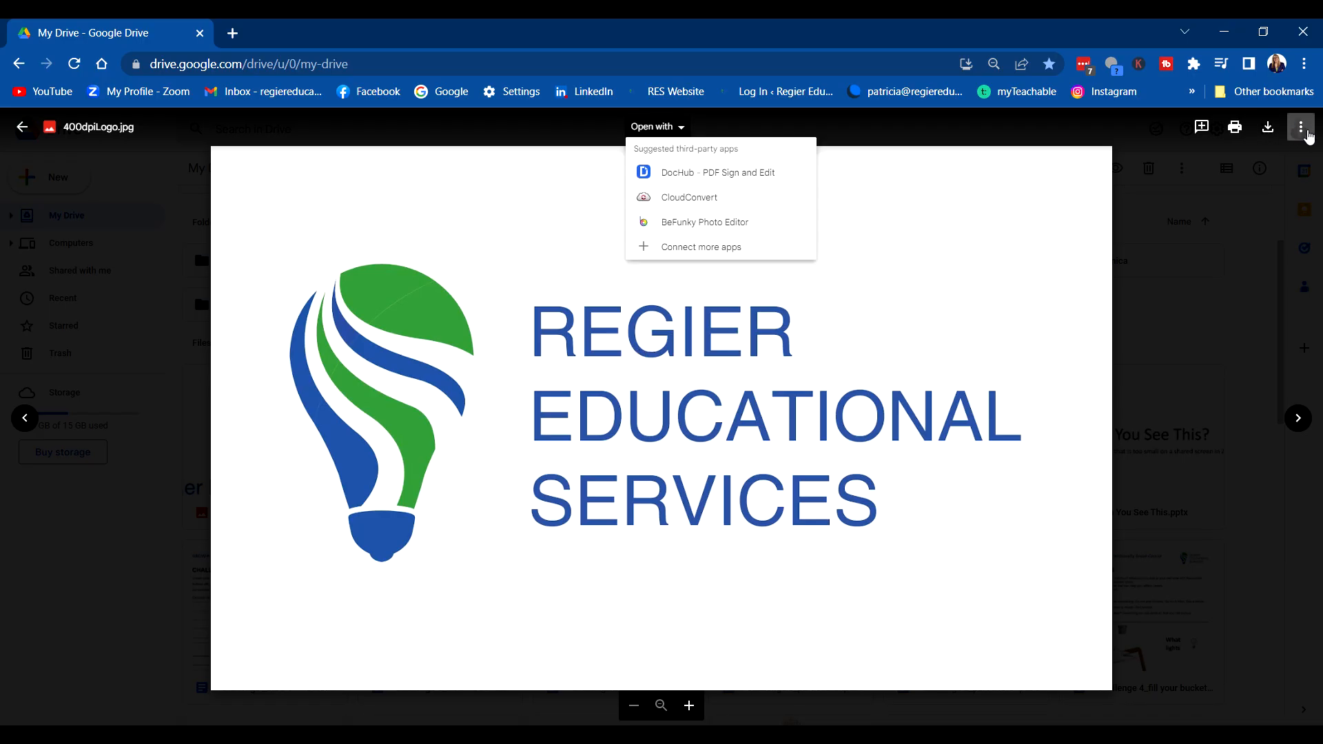
click(1300, 126)
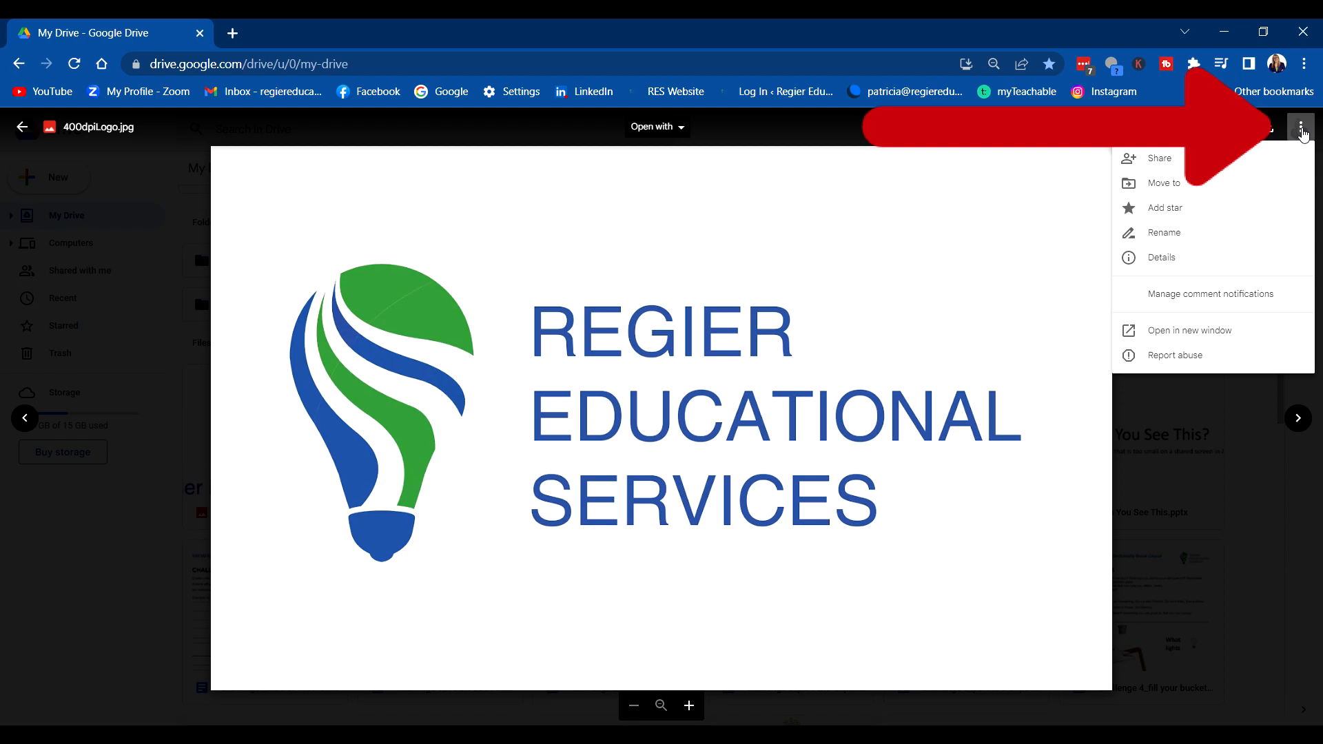
mouse_move(1264, 165)
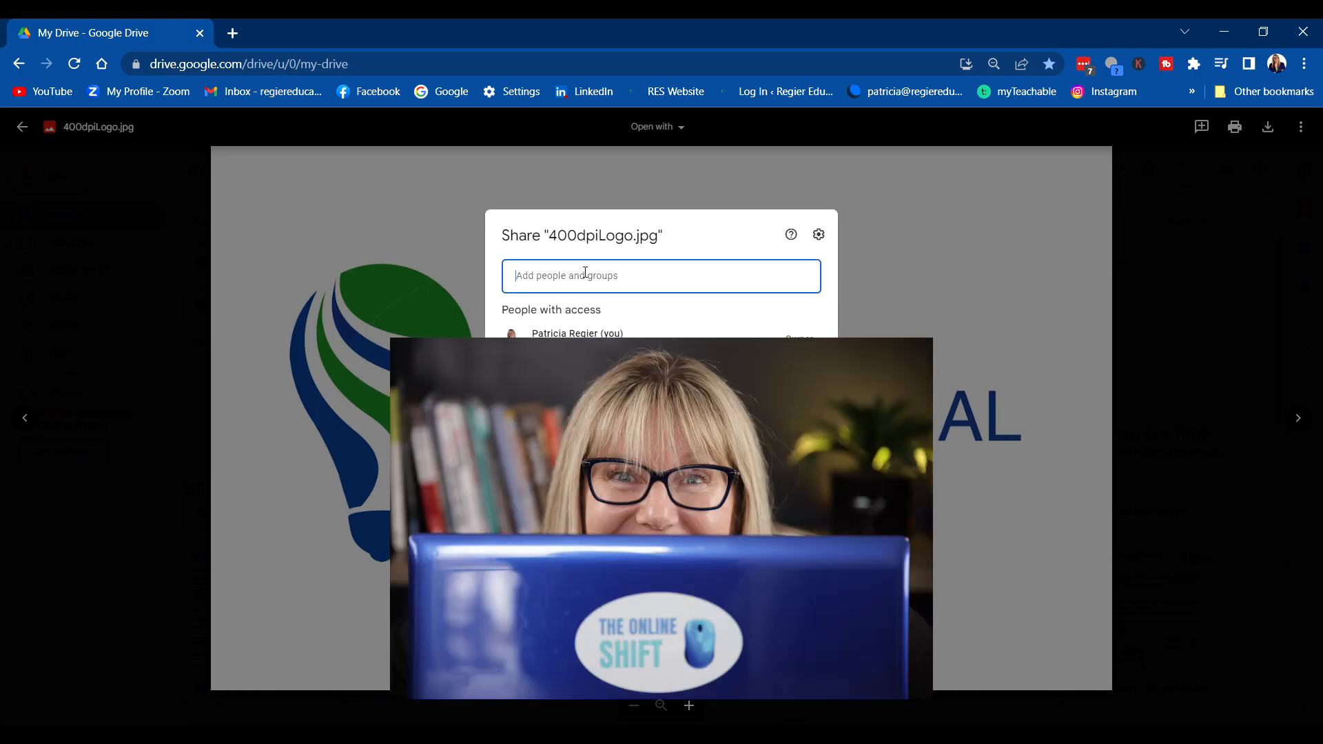
Share the logo with Patricia Regier as Editor and send the invitation
click(660, 275)
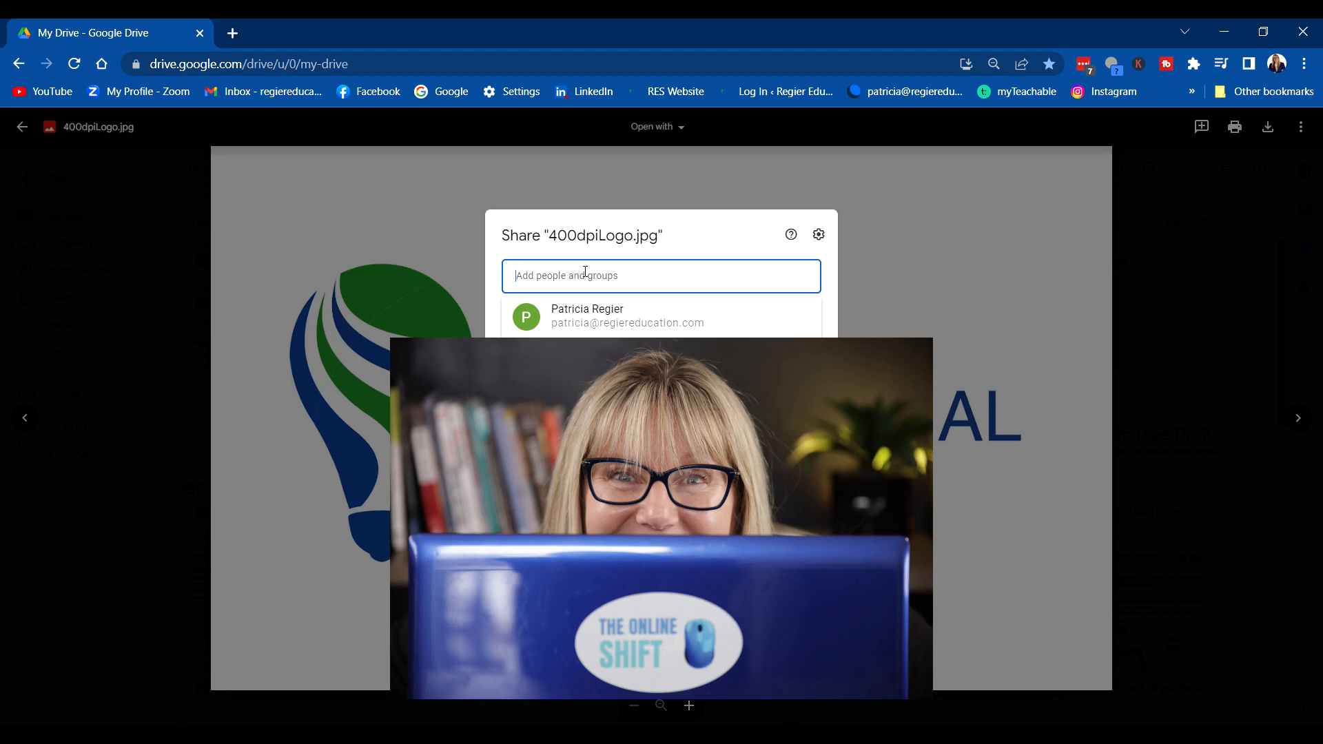
text(patricia Regier)
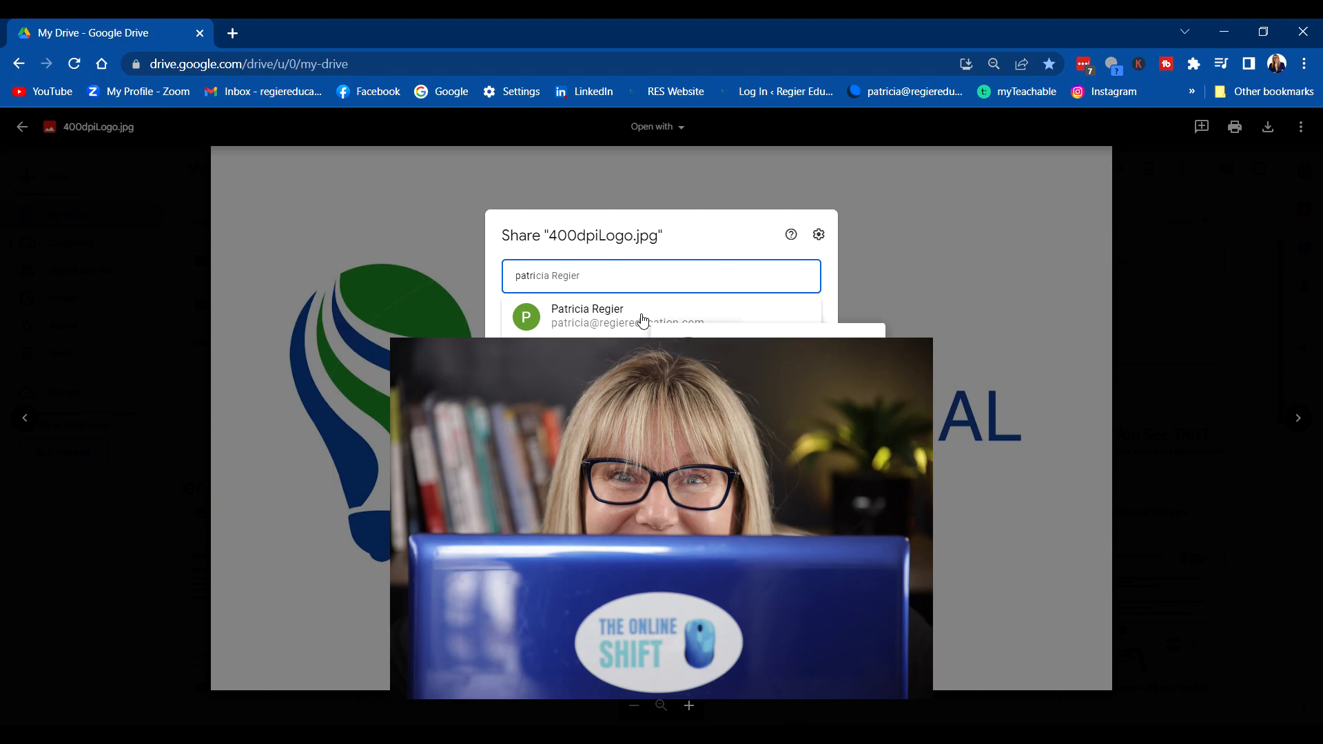
click(587, 314)
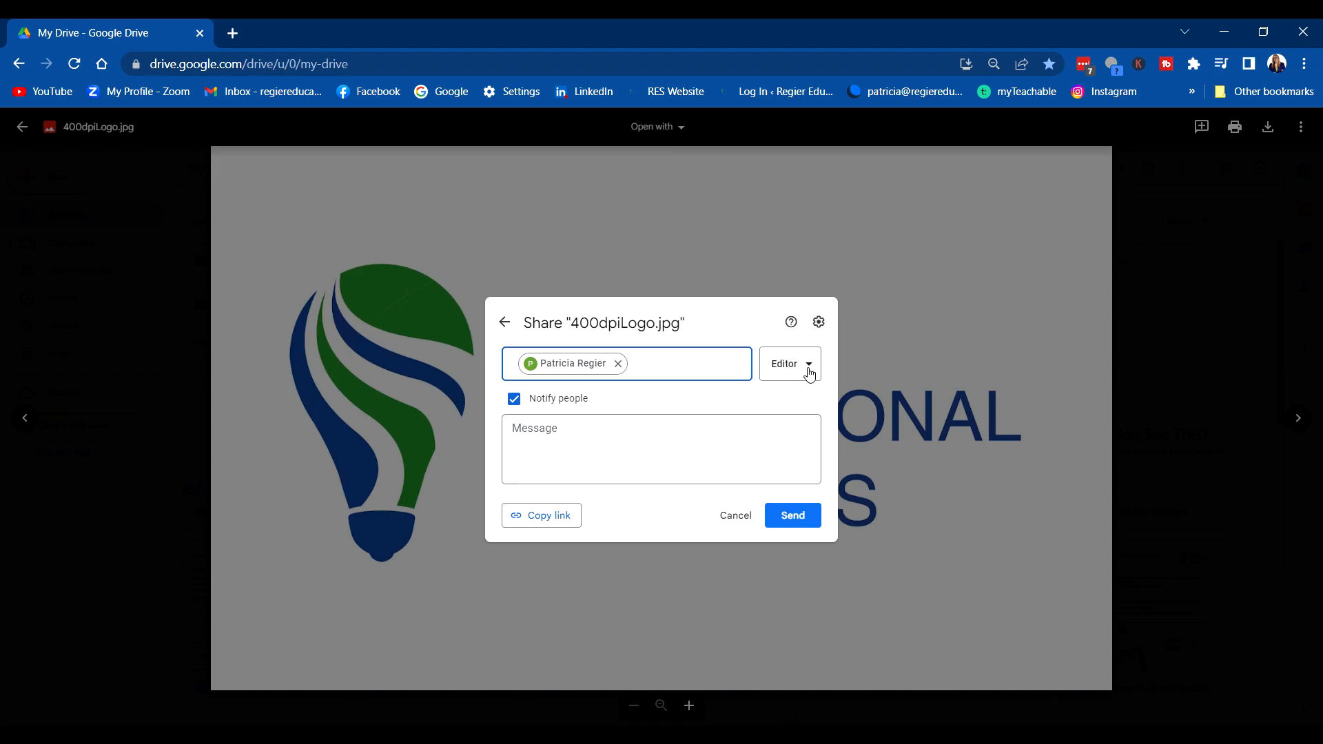
click(789, 364)
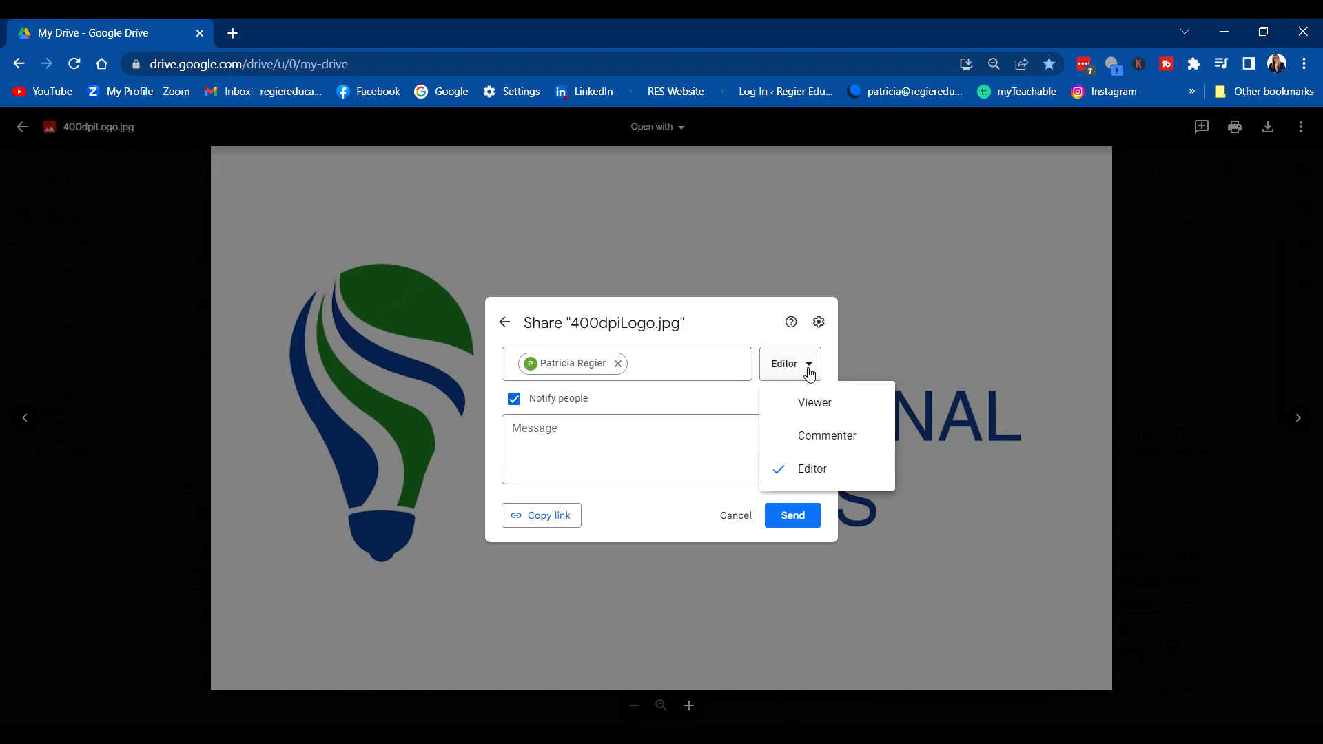
click(660, 449)
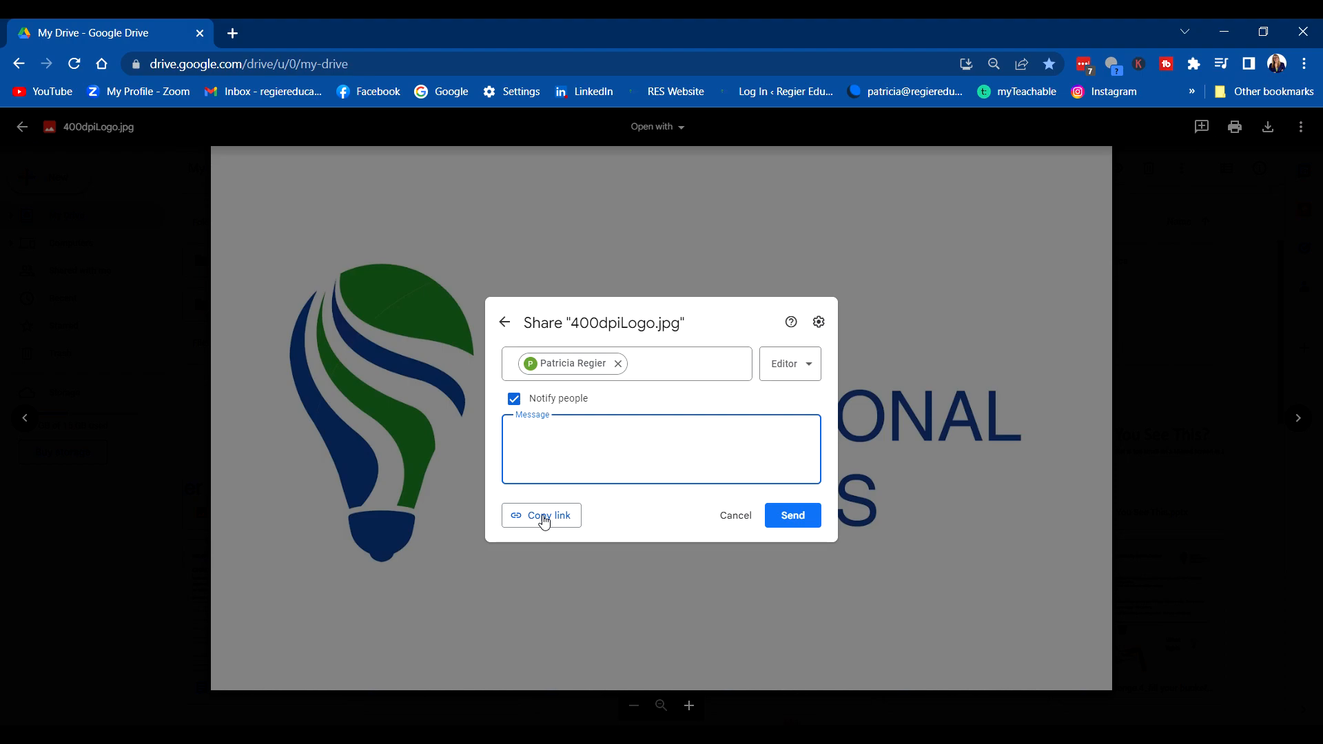
click(540, 515)
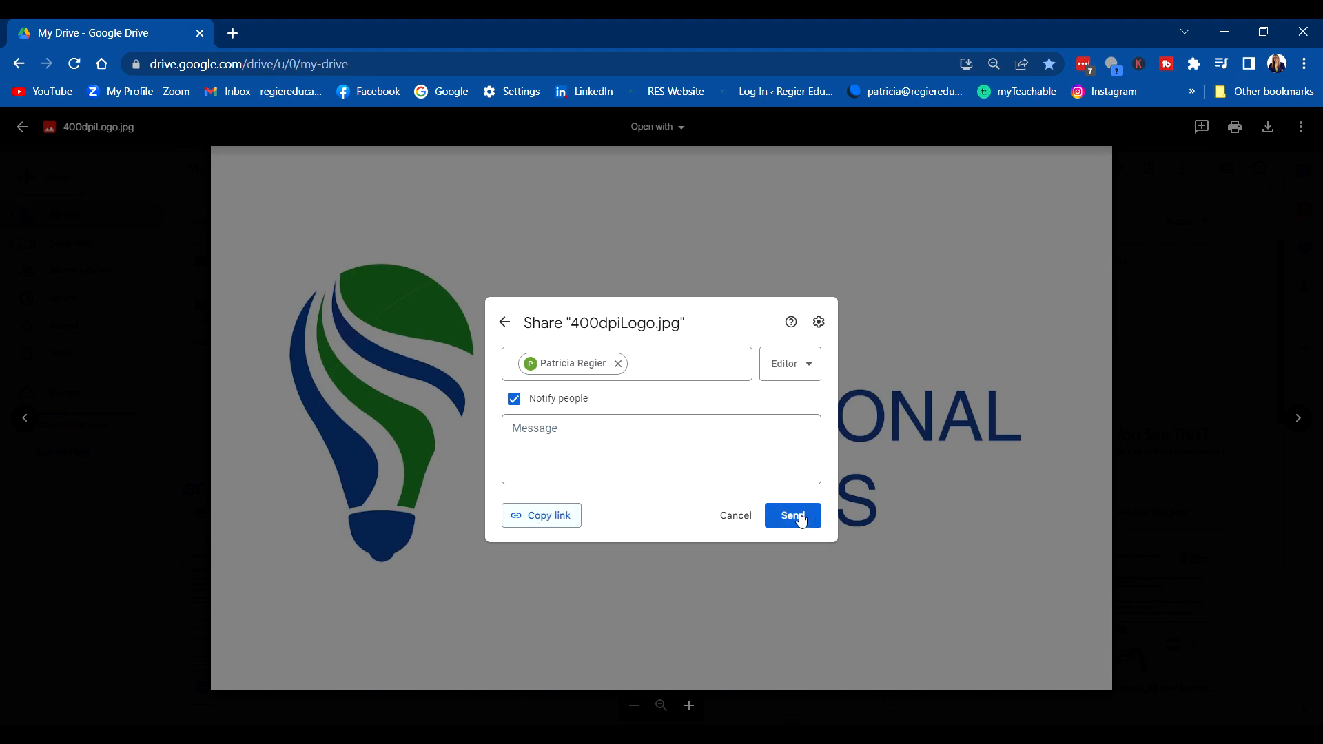
click(791, 516)
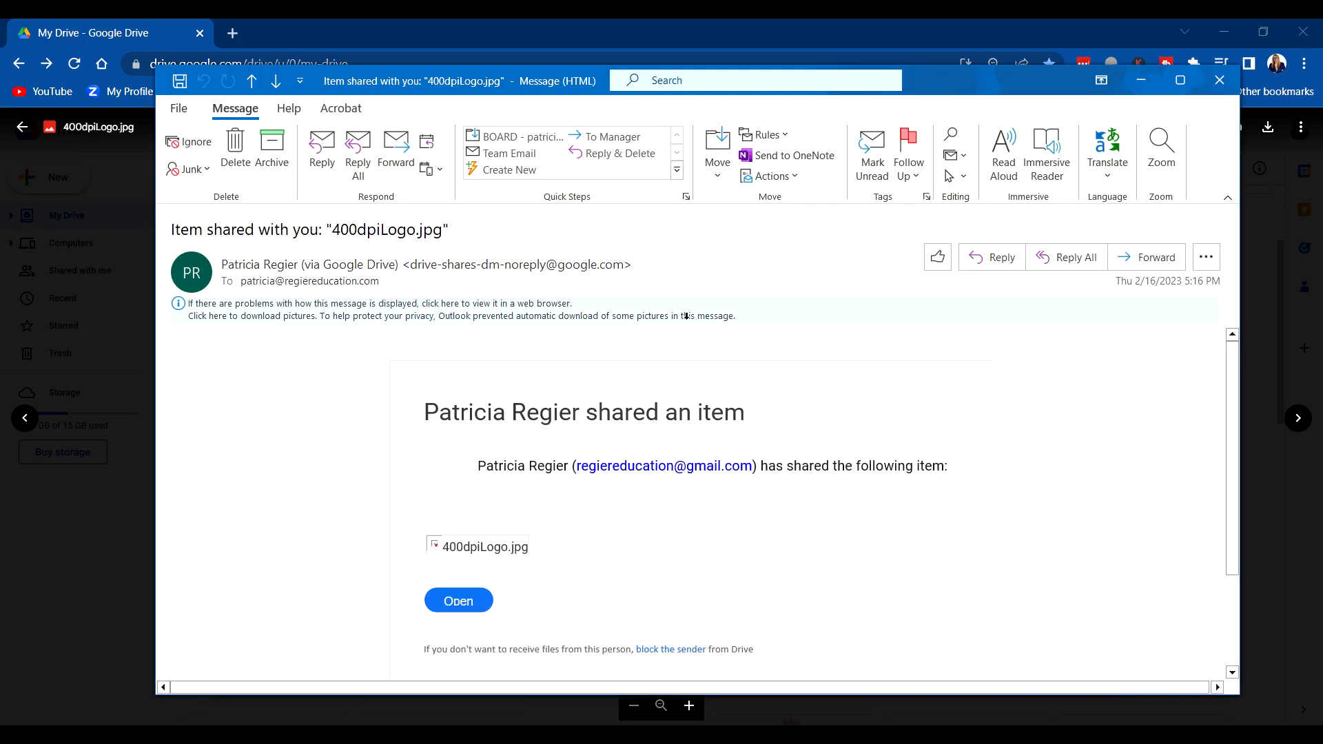
mouse_move(457, 600)
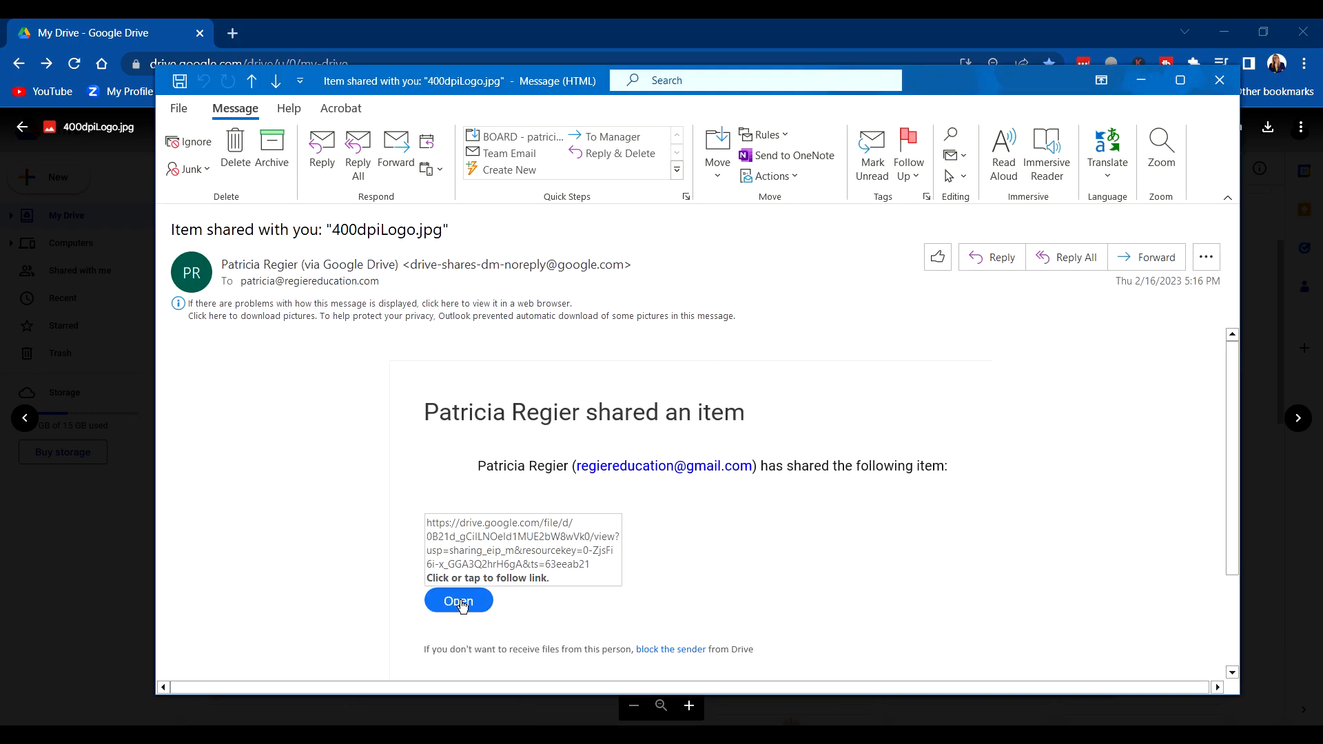
Open the shared 400dpiLogo.jpg from the 'Item shared with you' email in Outlook
click(457, 601)
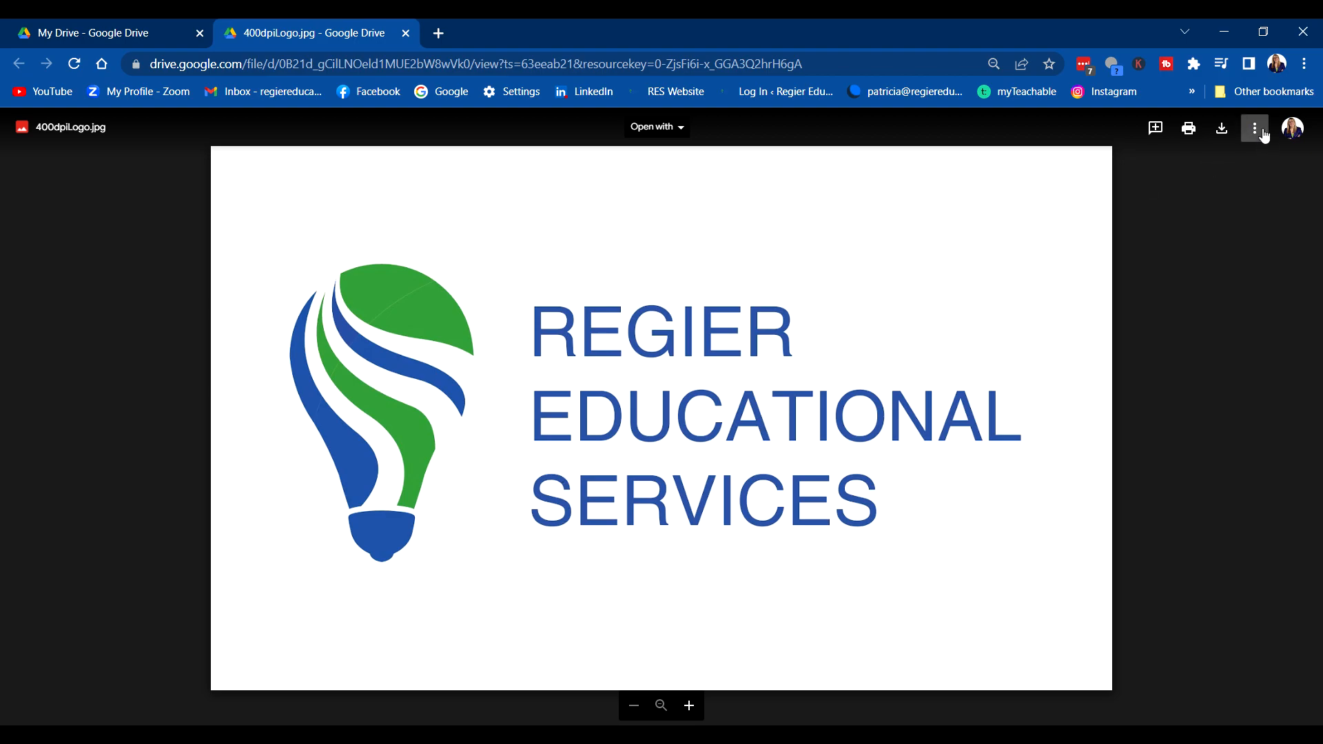
Download the shared logo image and return to My Drive
click(1220, 127)
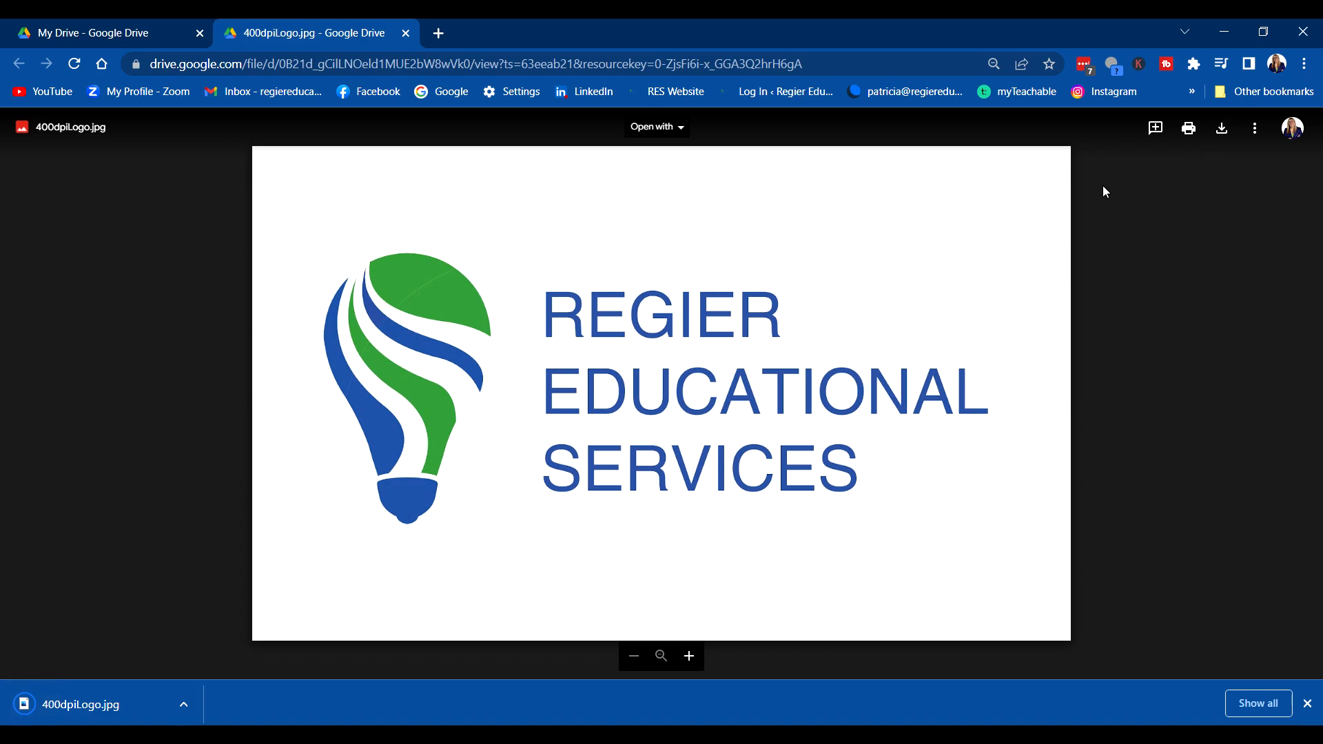
mouse_move(1241, 145)
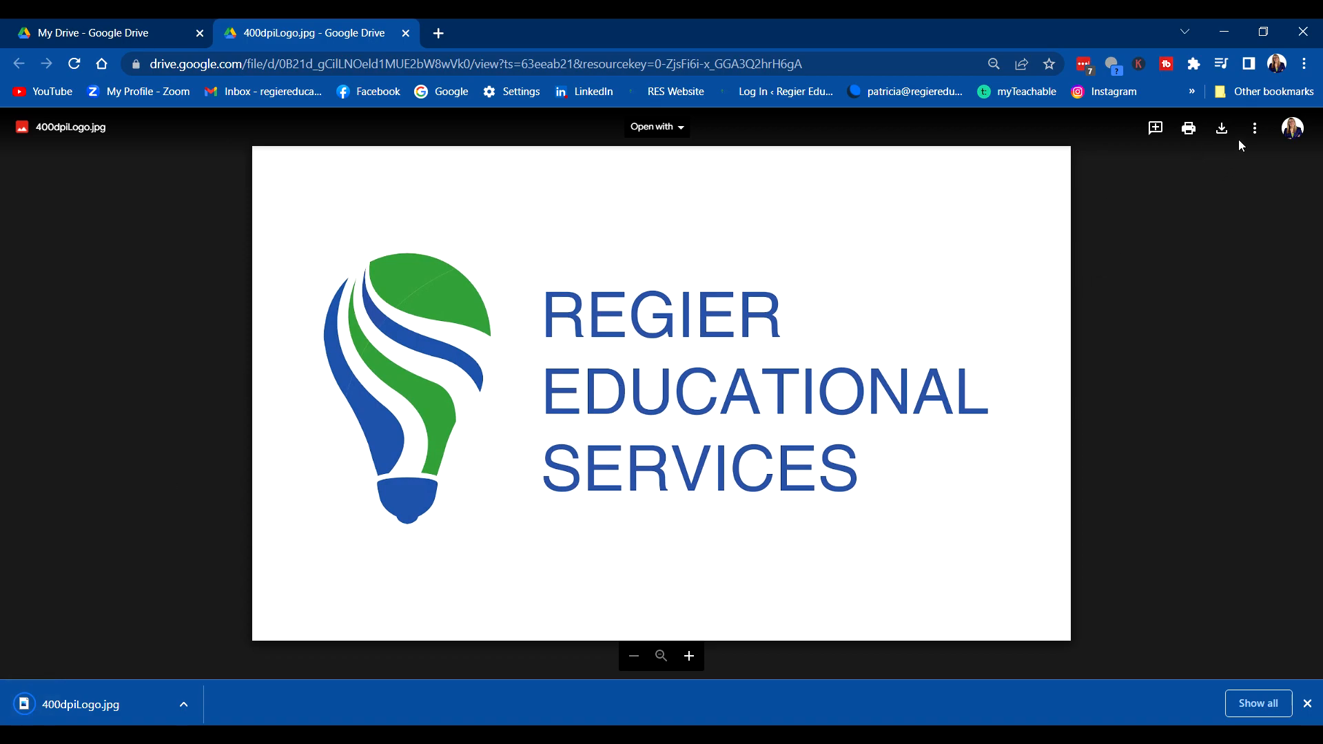
click(1255, 126)
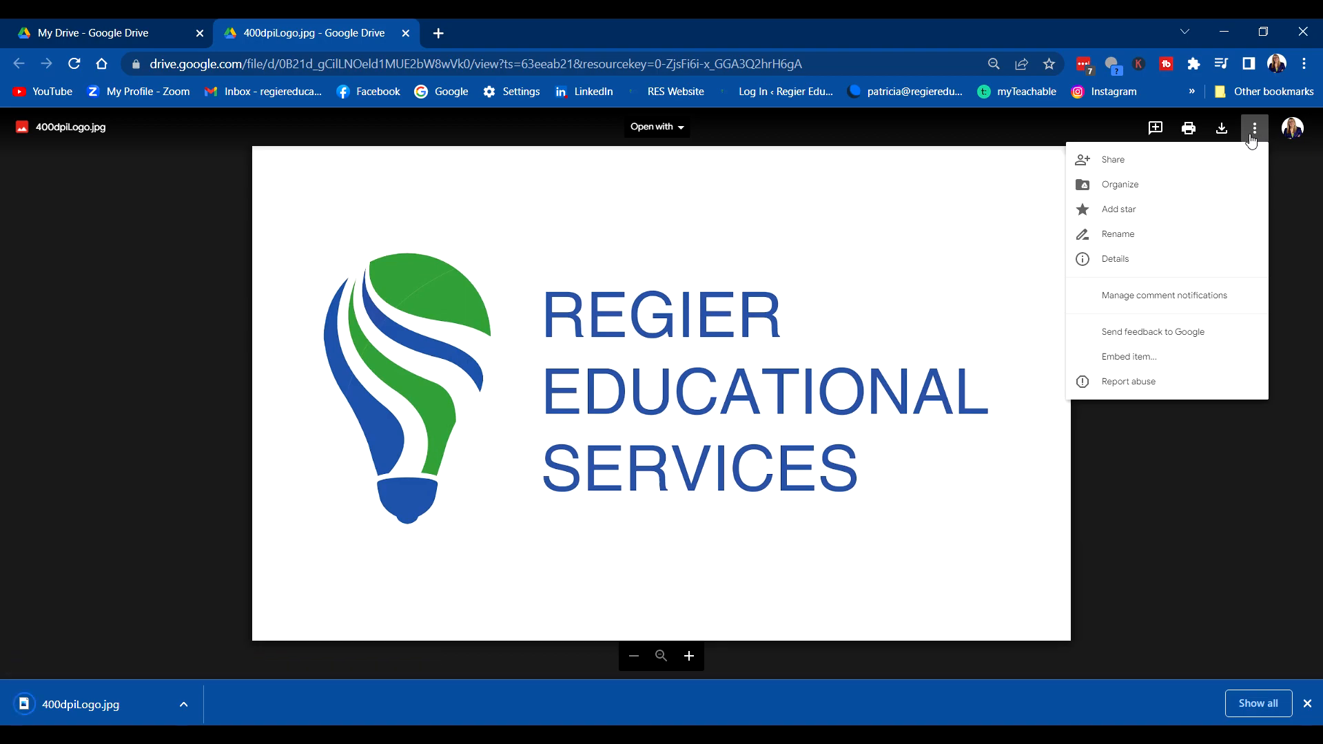
mouse_move(1112, 160)
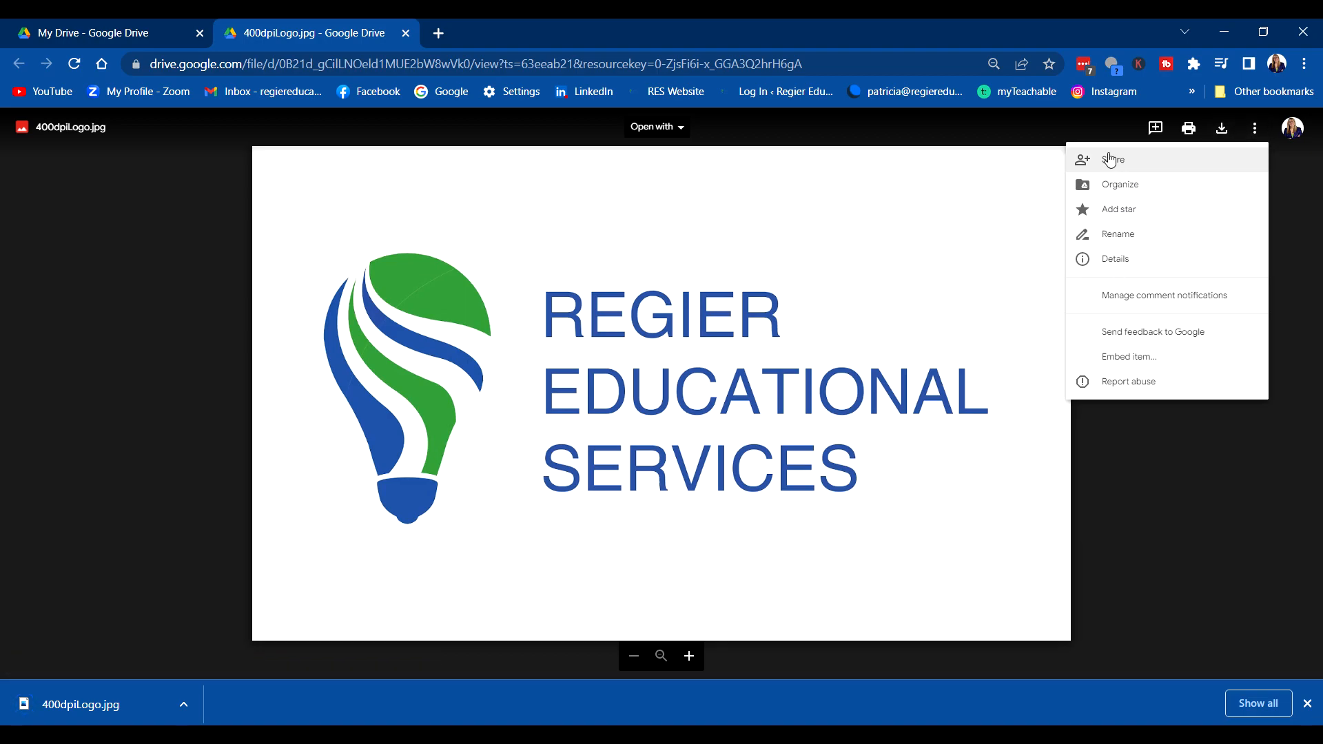
mouse_move(1142, 437)
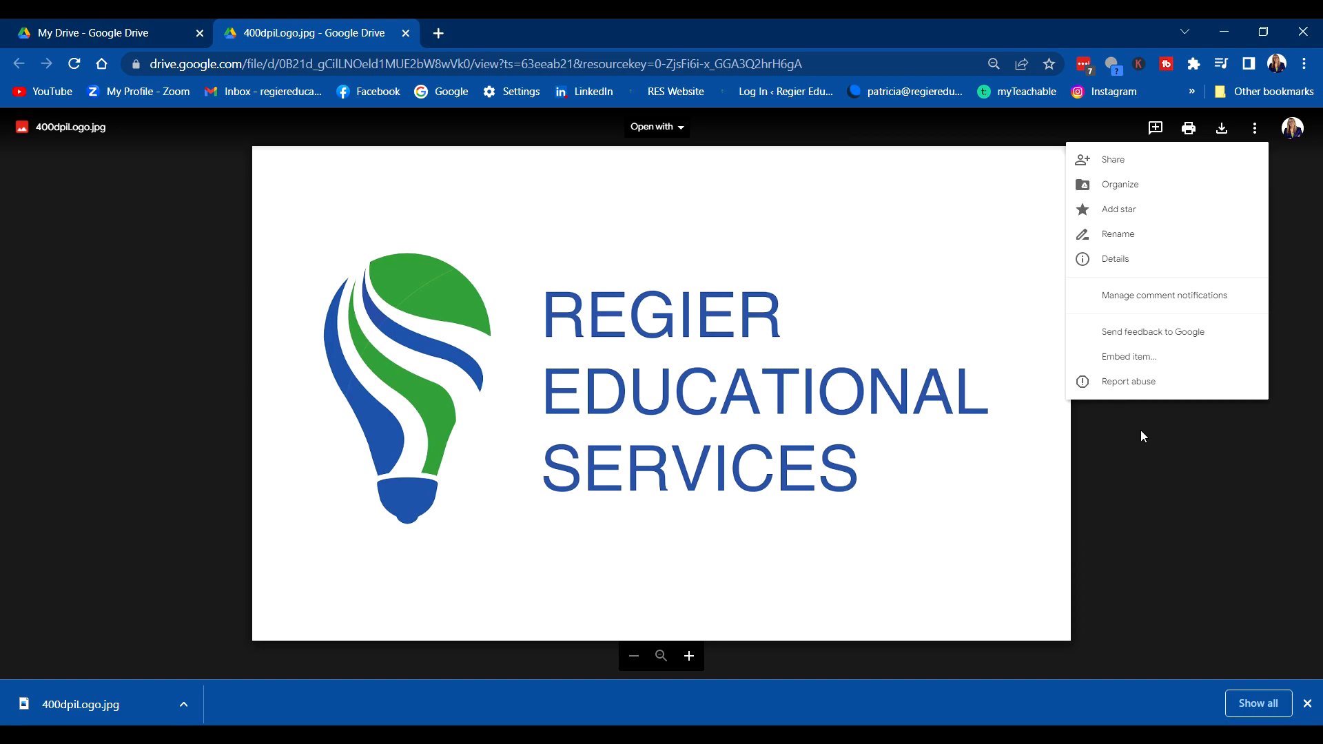
mouse_move(1151, 539)
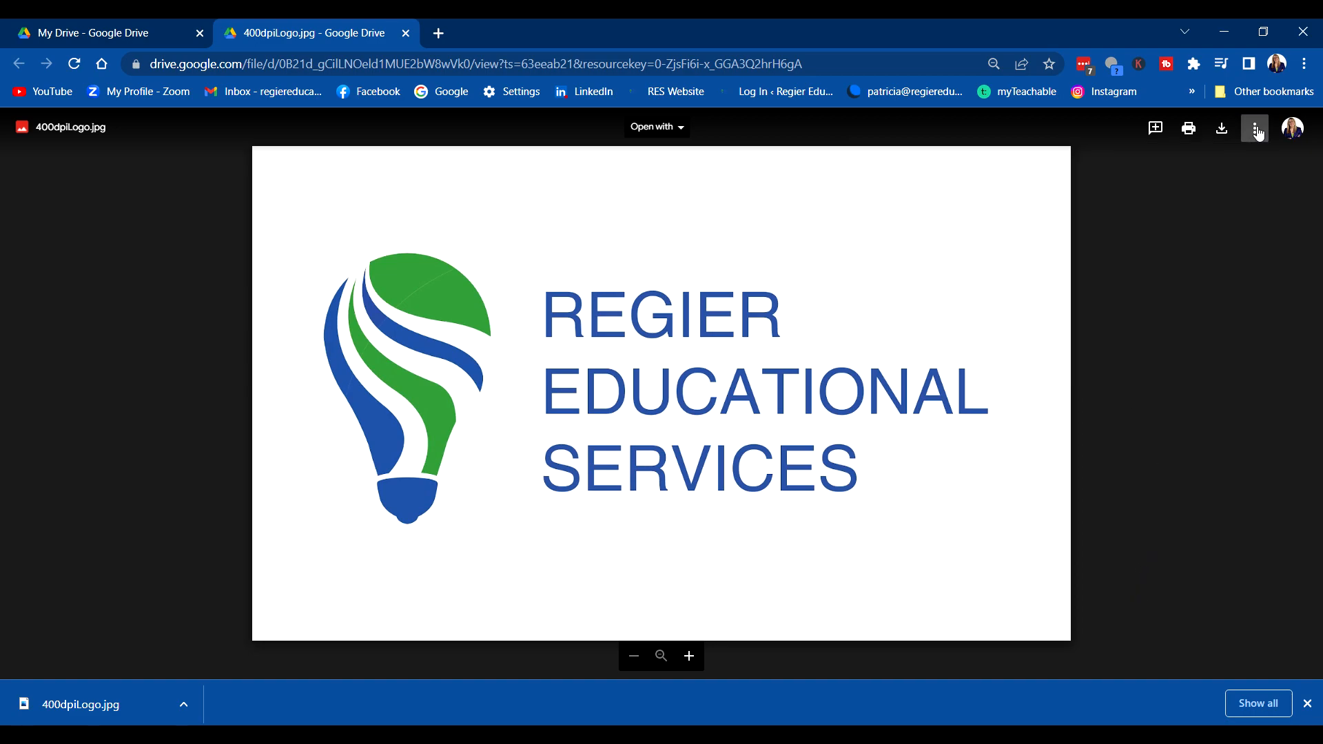
click(96, 33)
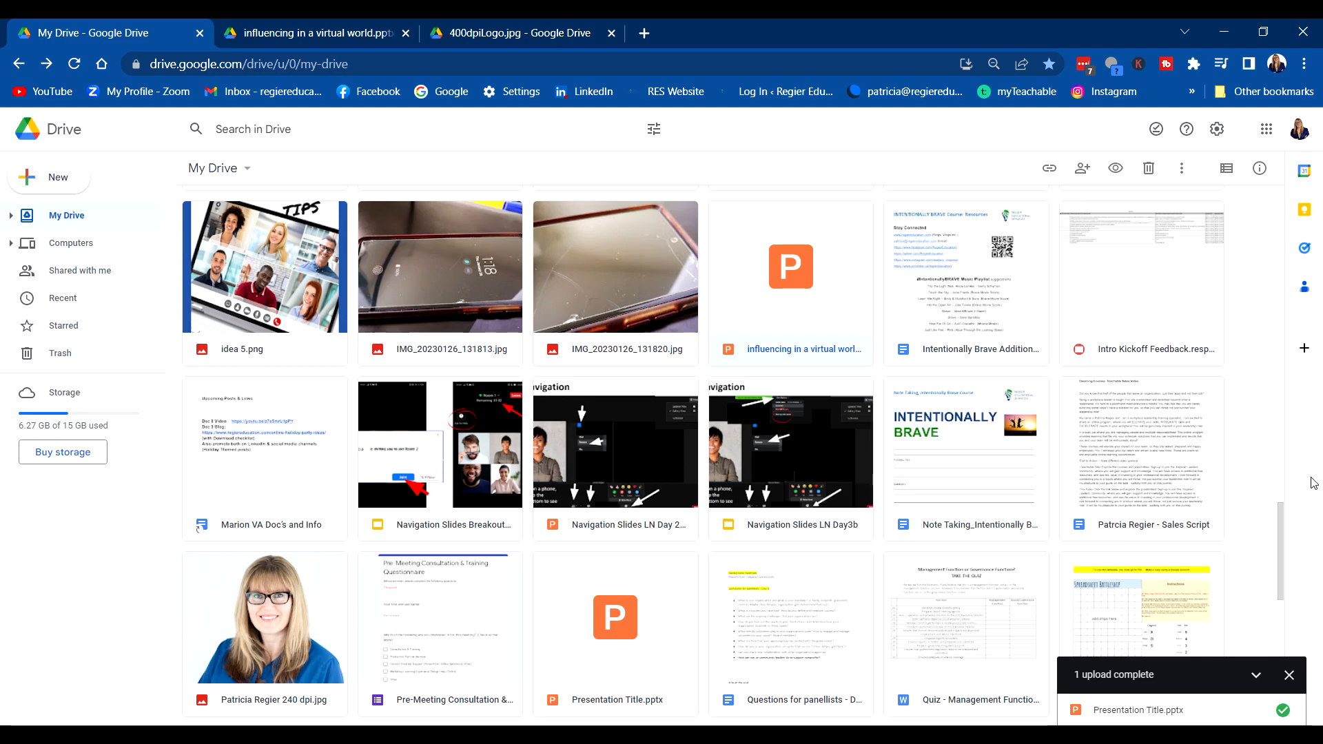
Upload Presentation Title.pptx into My Drive
scroll(down, 3)
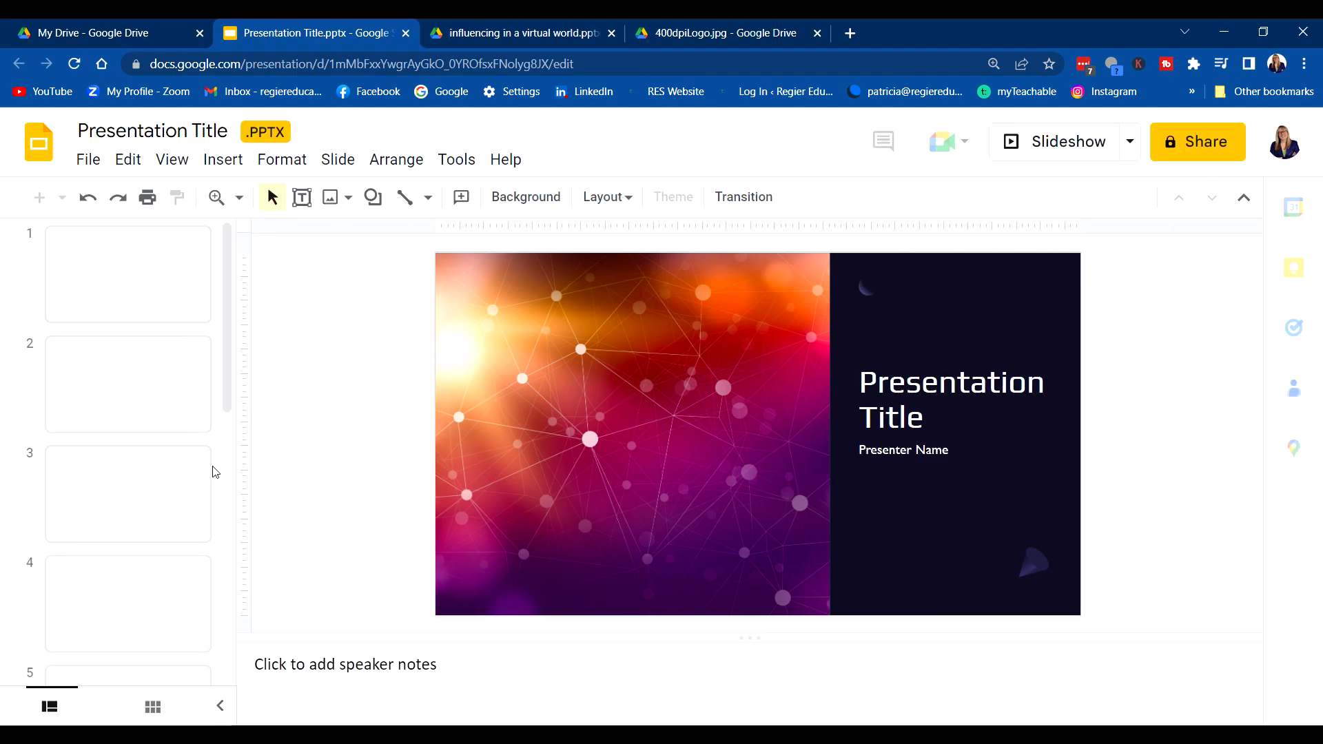
Open Presentation Title.pptx in Google Slides and bring up its Share settings
click(128, 274)
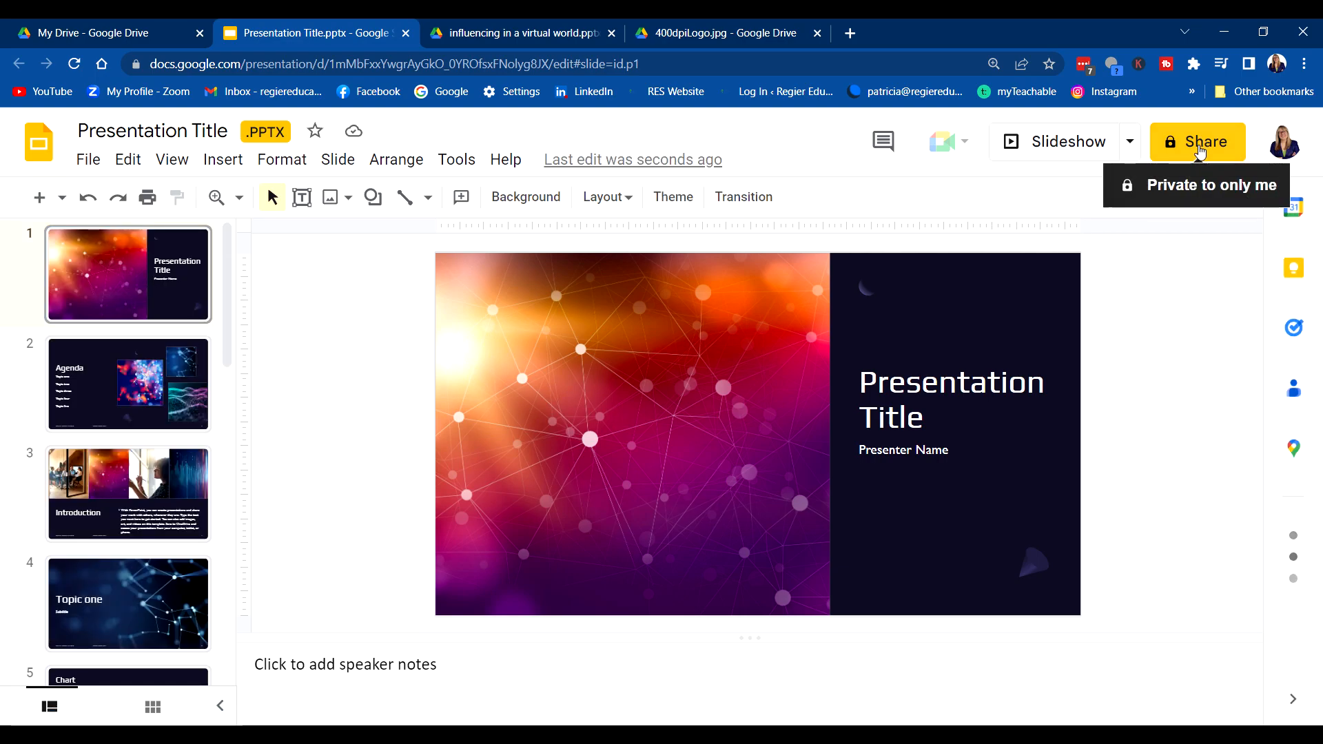
click(265, 130)
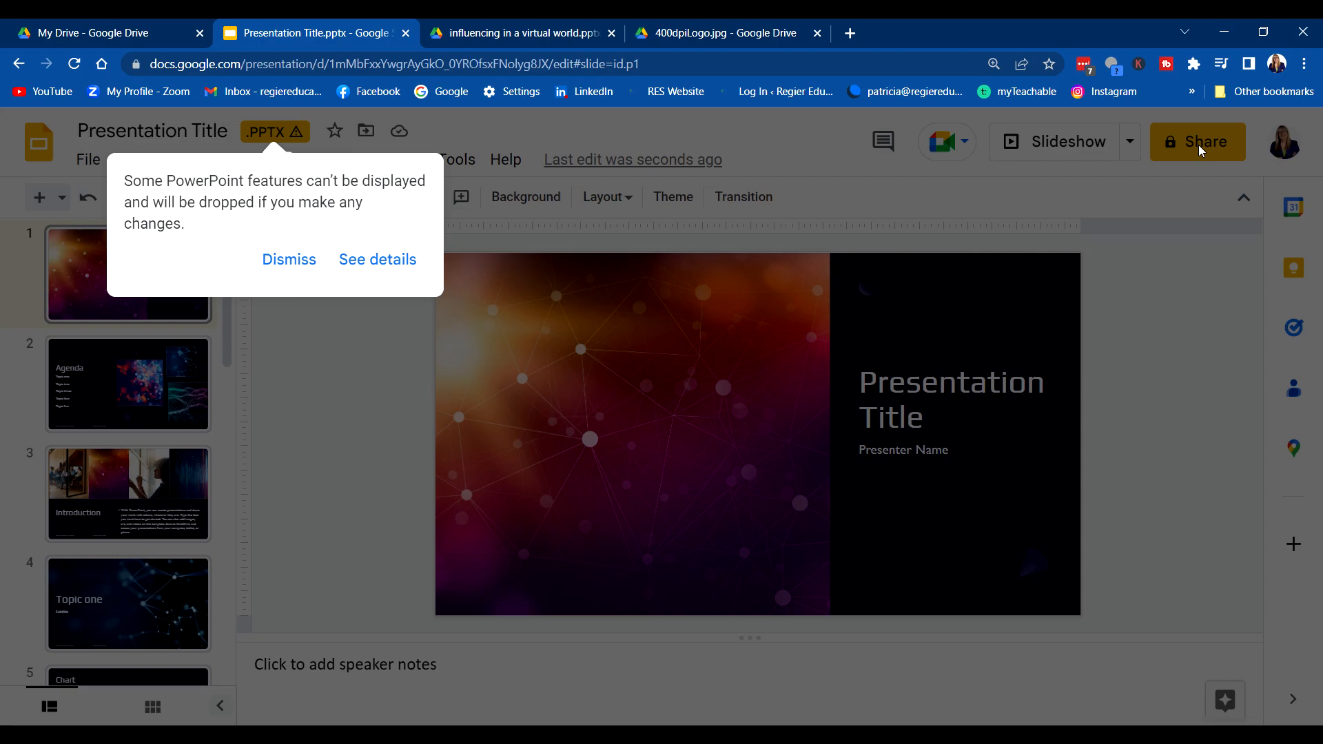
click(1197, 142)
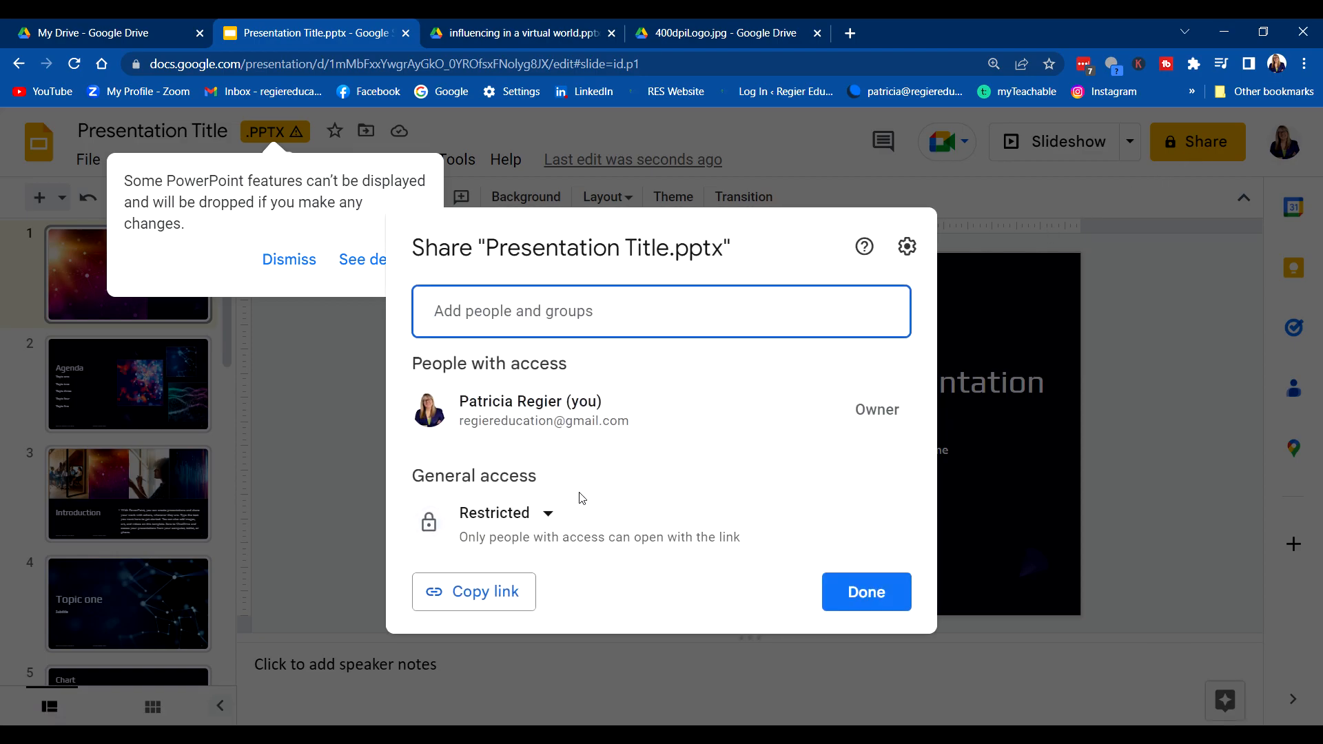
text(patricia Regier)
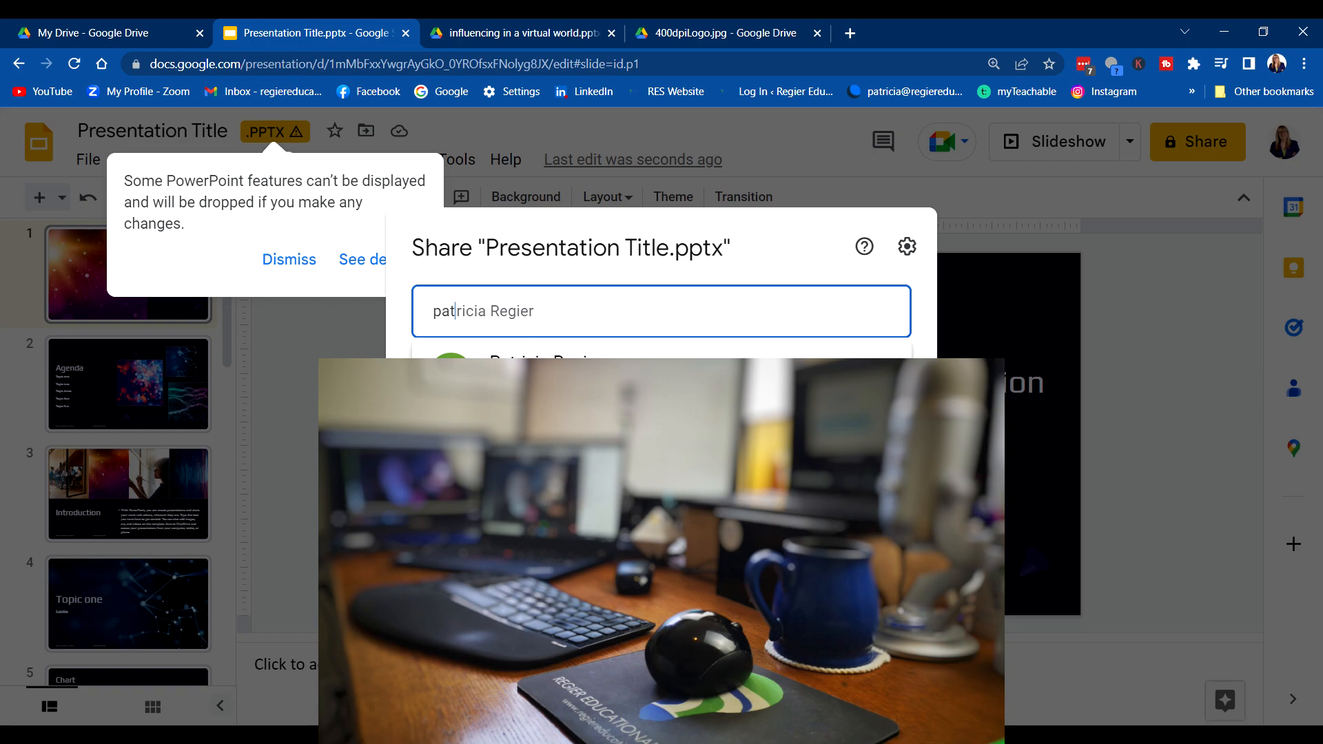
click(505, 361)
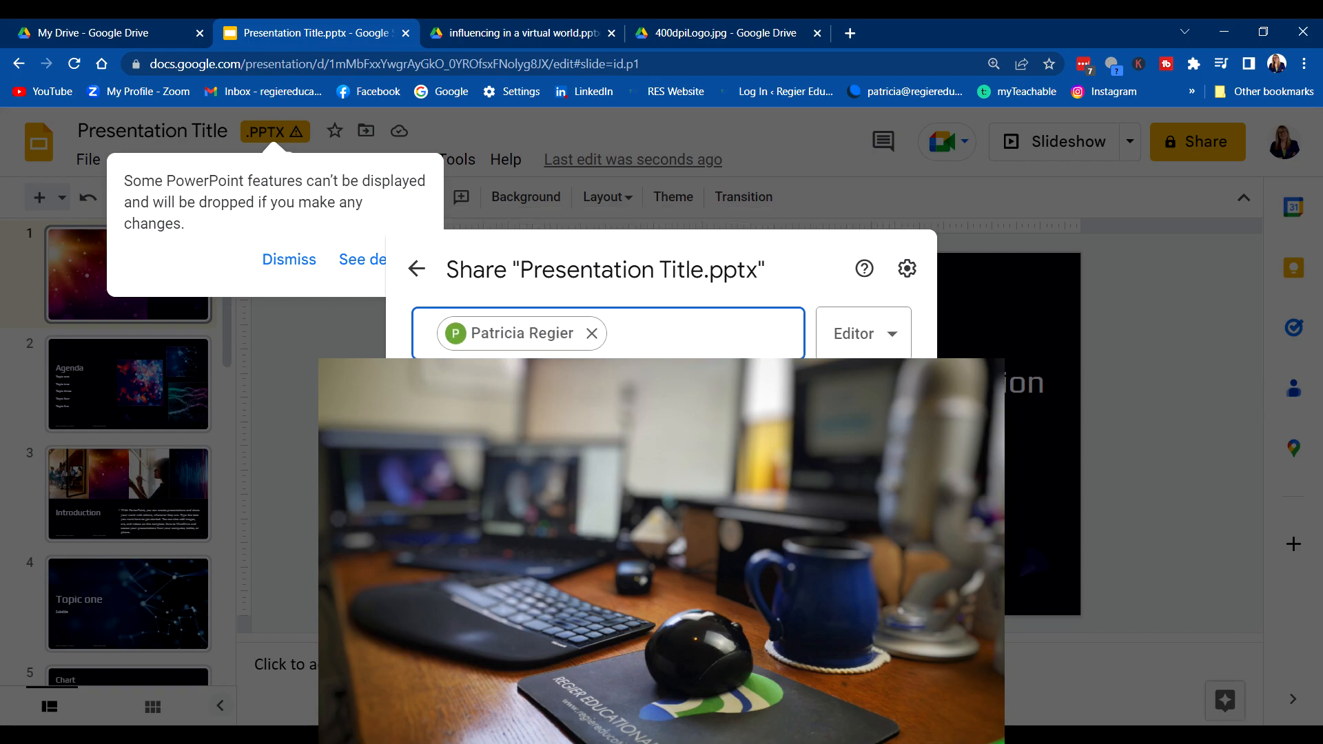
click(473, 569)
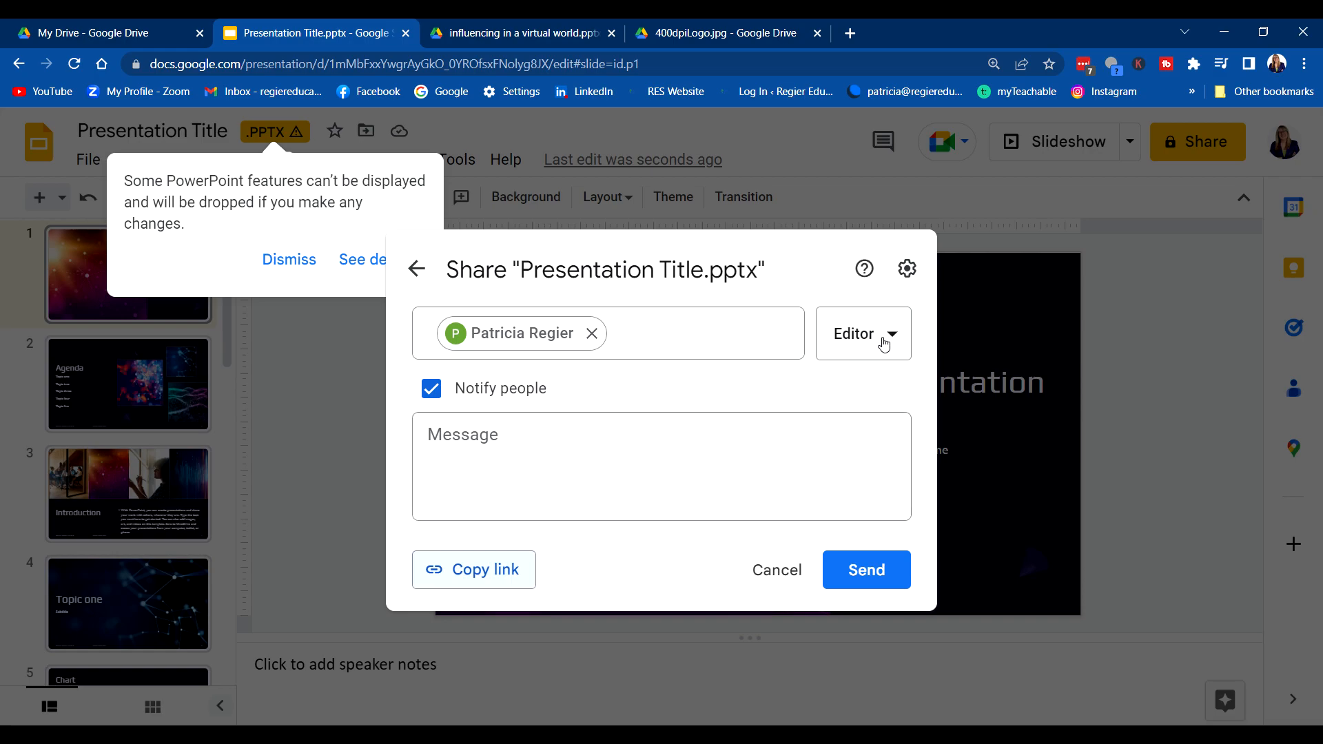
click(866, 569)
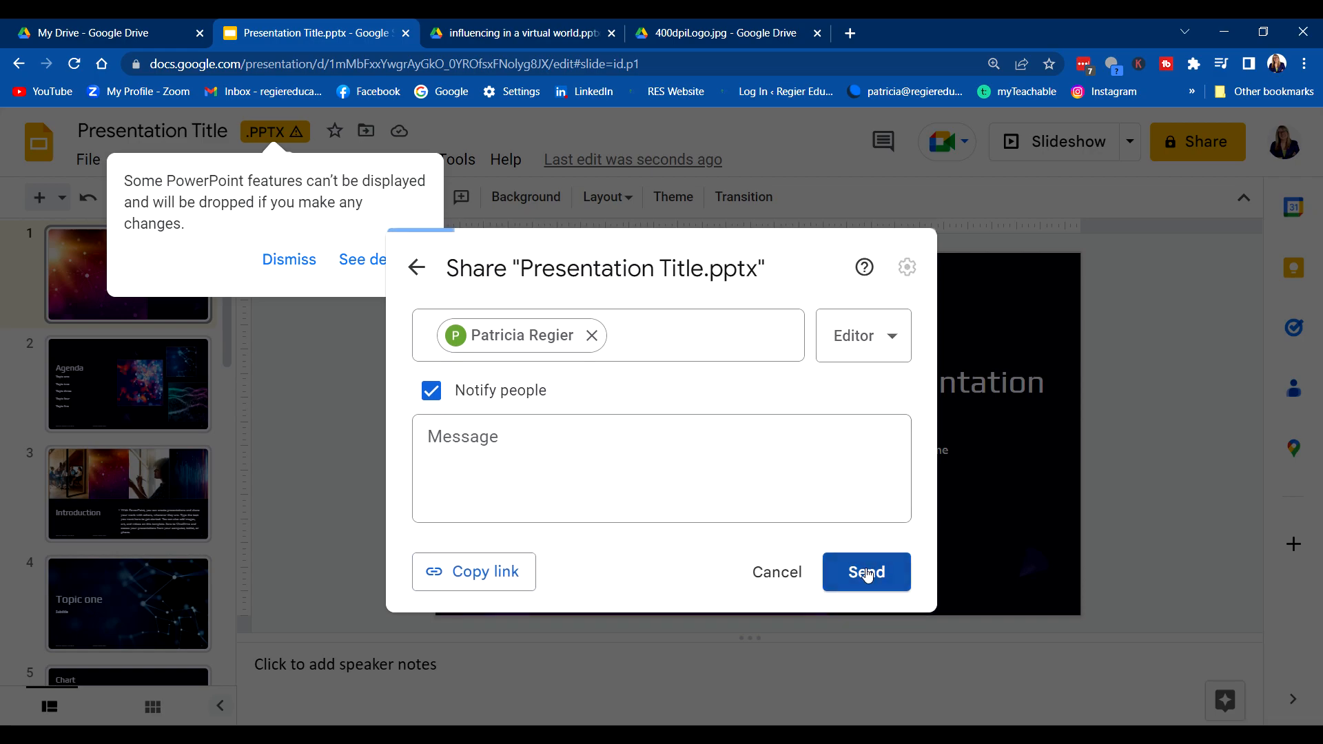
click(866, 572)
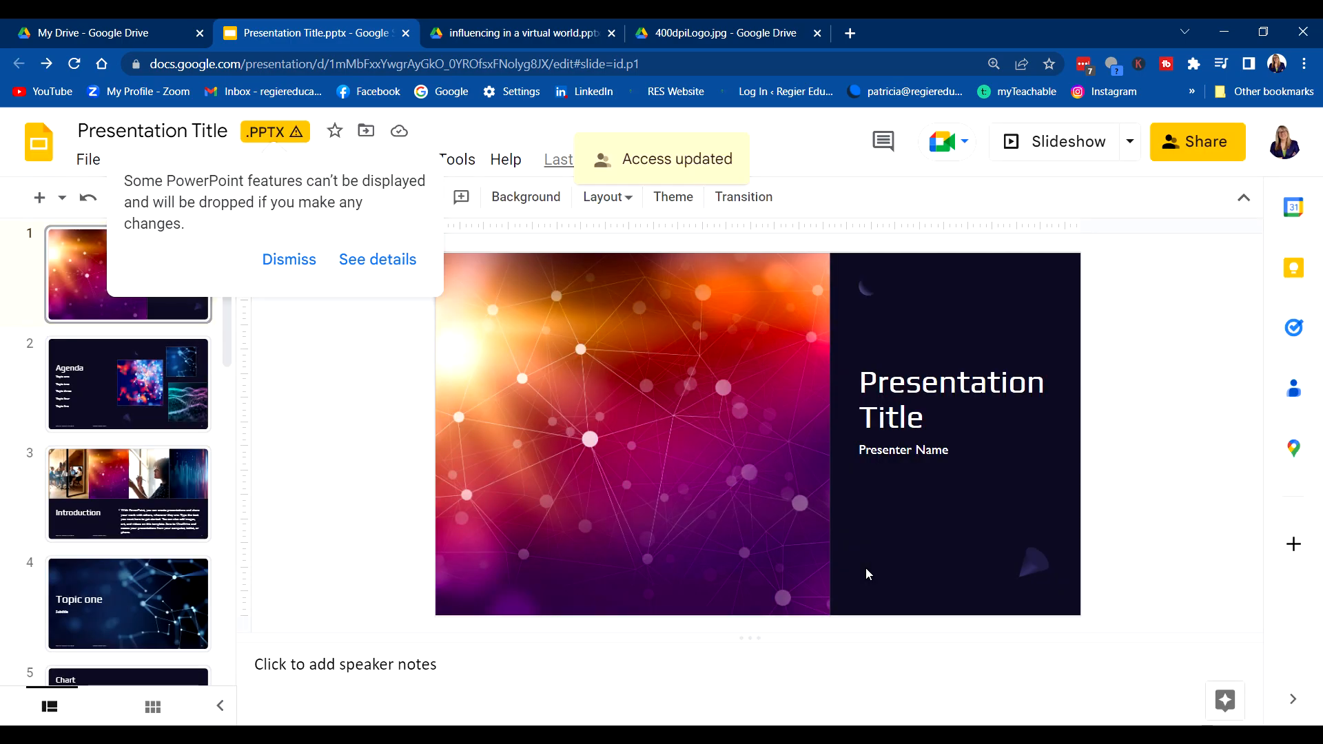
mouse_move(1163, 168)
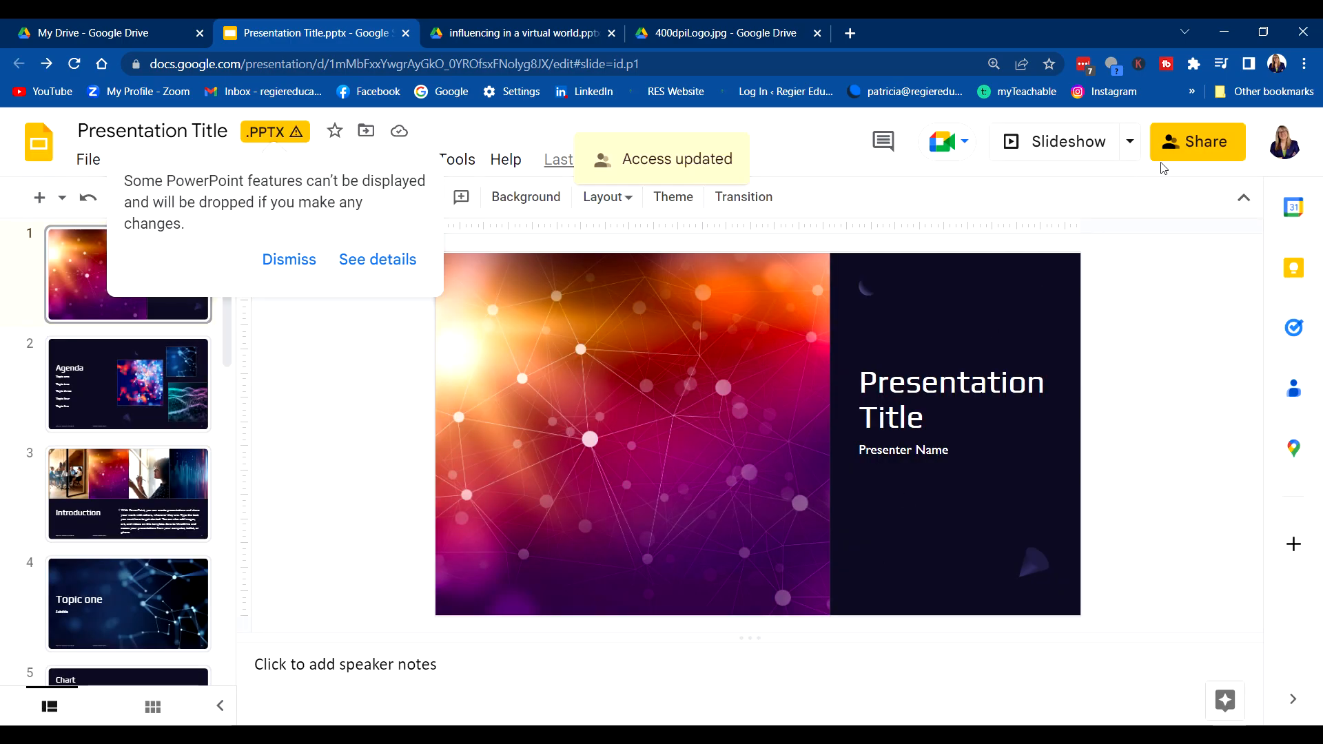
mouse_move(1197, 142)
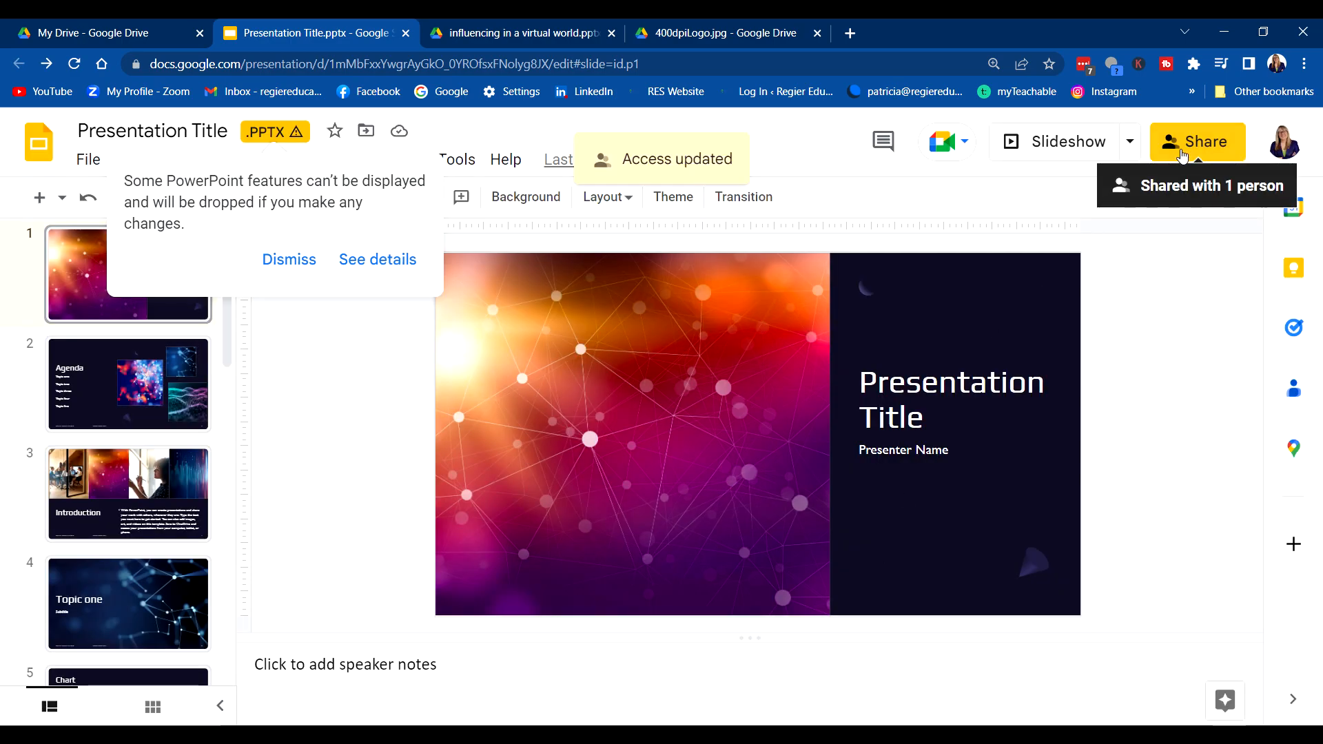